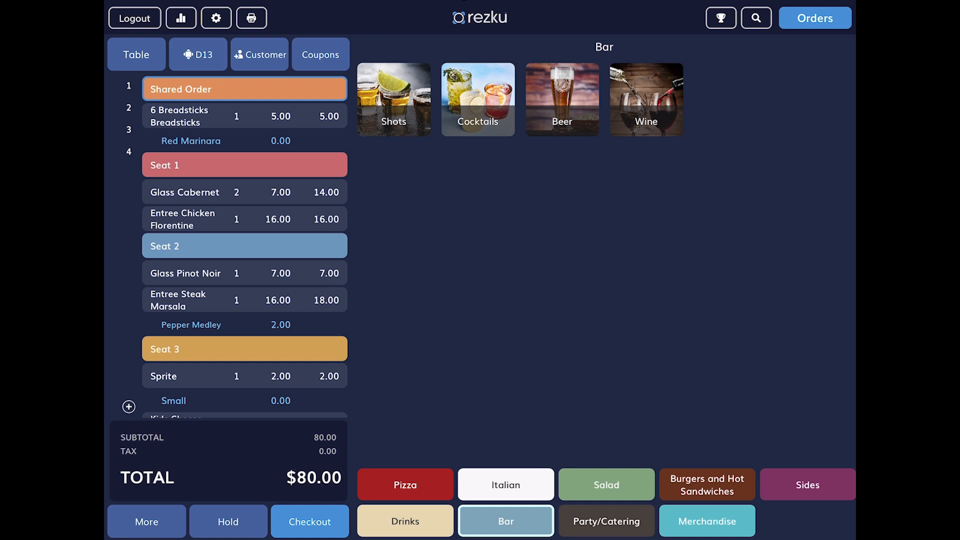
# Step: Use Easy Split at checkout to divide the $80.00 order into four $20.00 checks
pyautogui.click(310, 535)
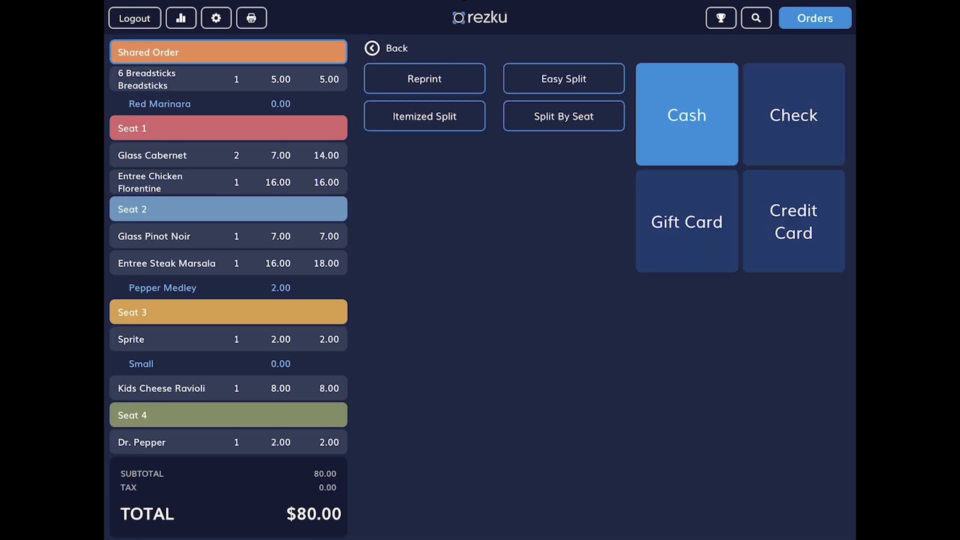
pyautogui.click(564, 79)
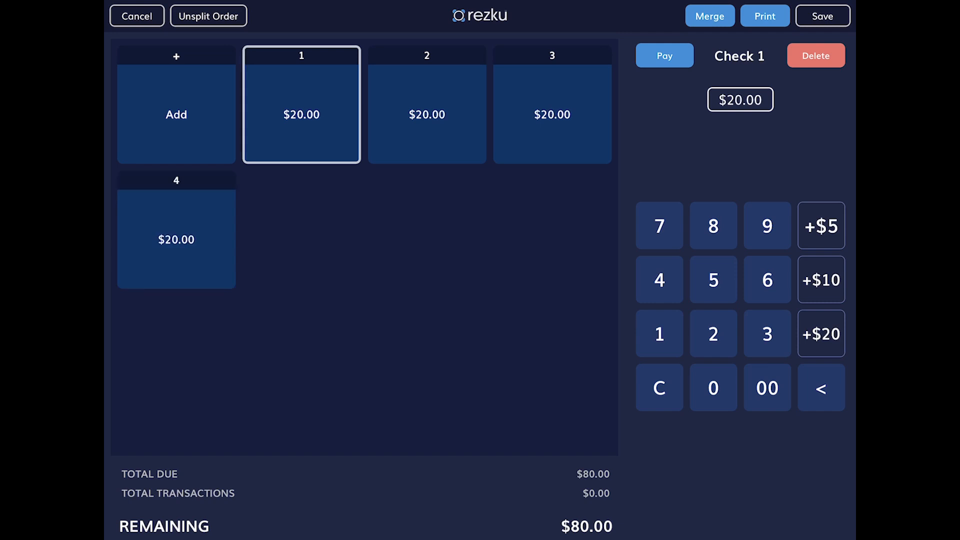
# Step: Add a fifth check and set check 2 to $12.00, leaving the rest at $17.00
pyautogui.click(176, 114)
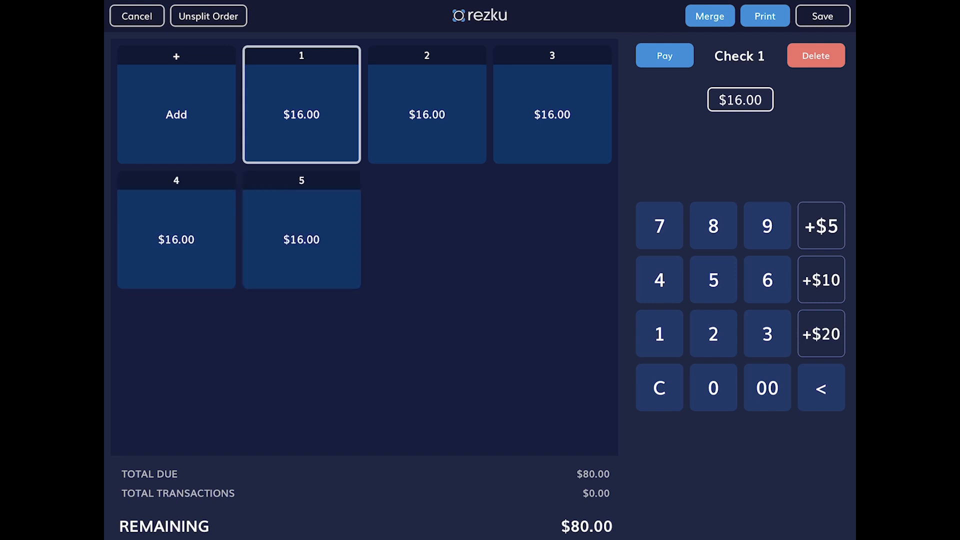
pyautogui.click(428, 112)
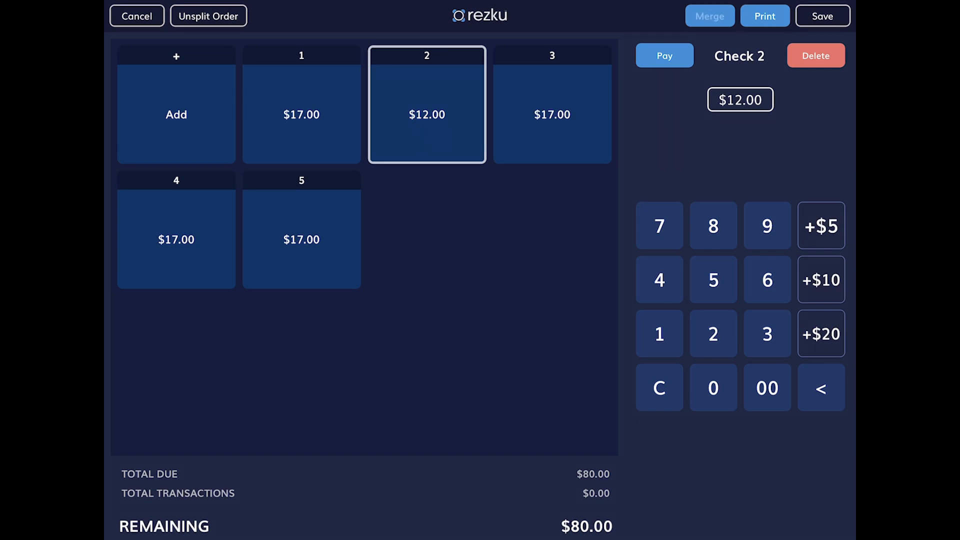
# Step: Merge check 1 with another check, leaving four checks with one at $29.00
pyautogui.click(710, 15)
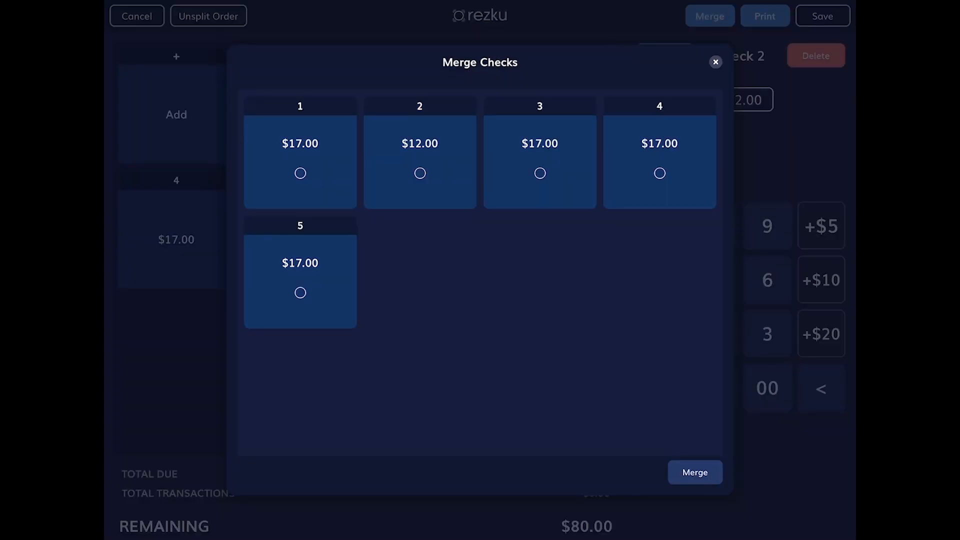
pyautogui.click(300, 173)
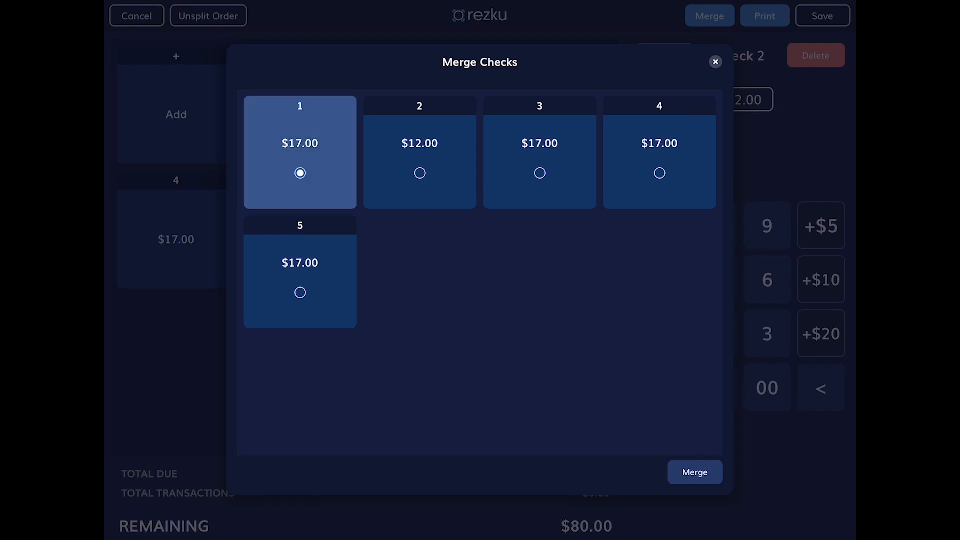
pyautogui.click(420, 173)
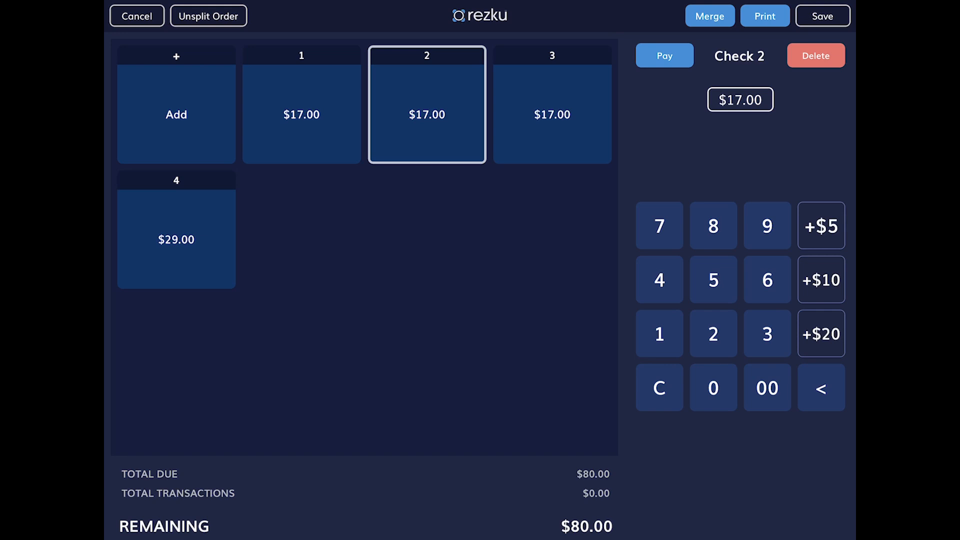
# Step: Print an itemized receipt for check 2, then cancel back to the $80.00 checkout screen
pyautogui.click(765, 15)
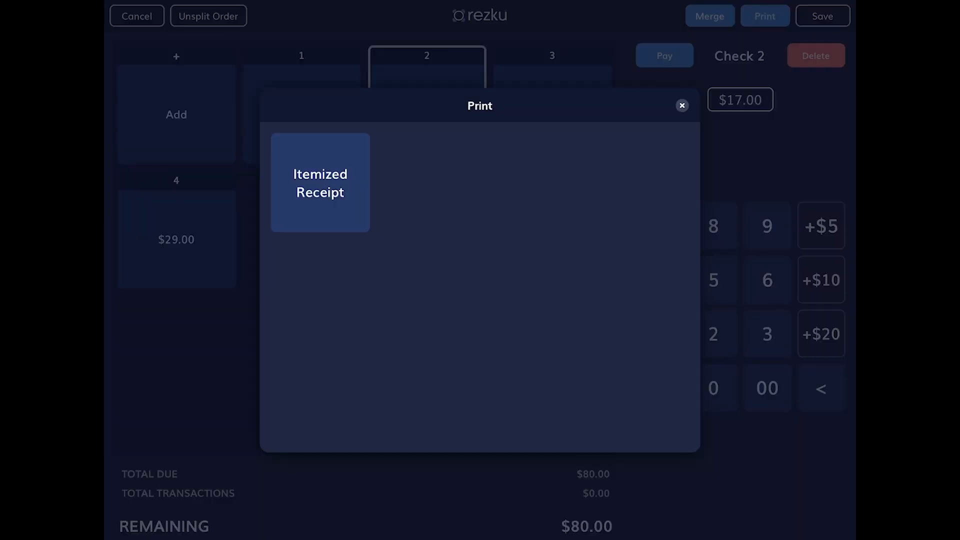
pyautogui.click(682, 106)
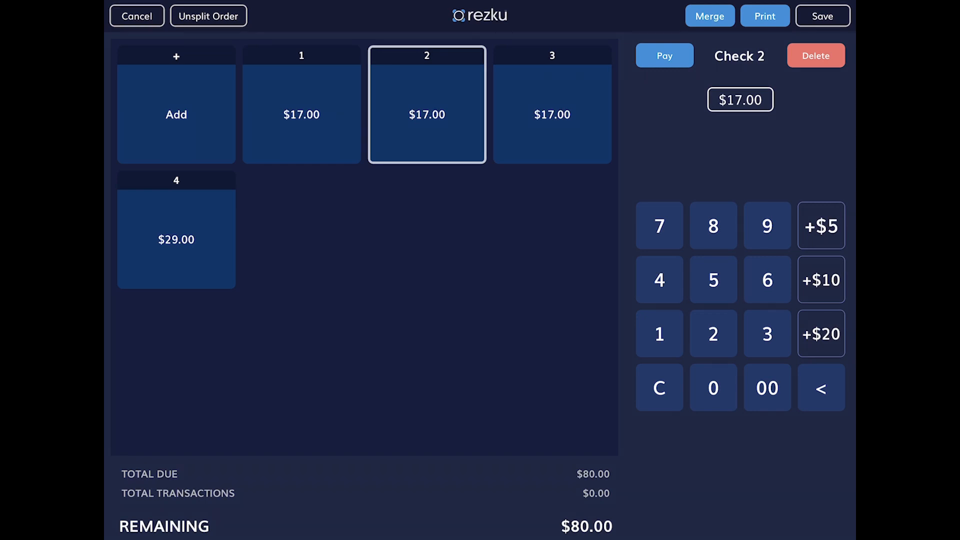
pyautogui.click(665, 56)
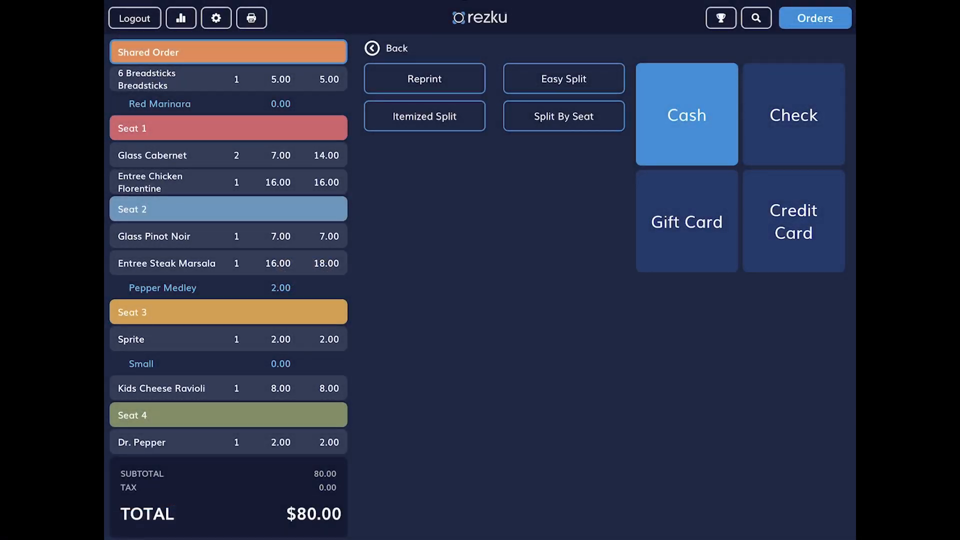
# Step: Move Entree Chicken Florentine under Seat 3, then split the order by seat into four checks
pyautogui.click(564, 115)
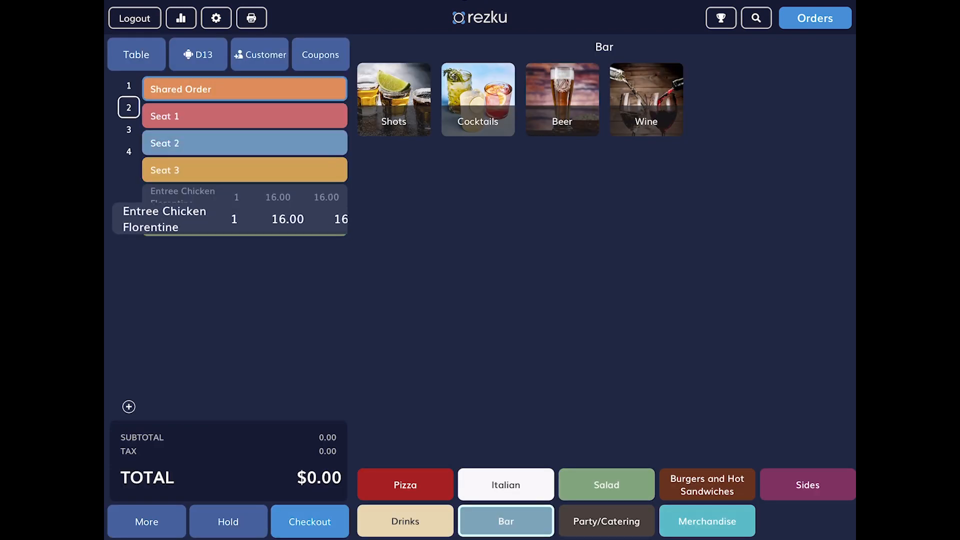
pyautogui.click(310, 536)
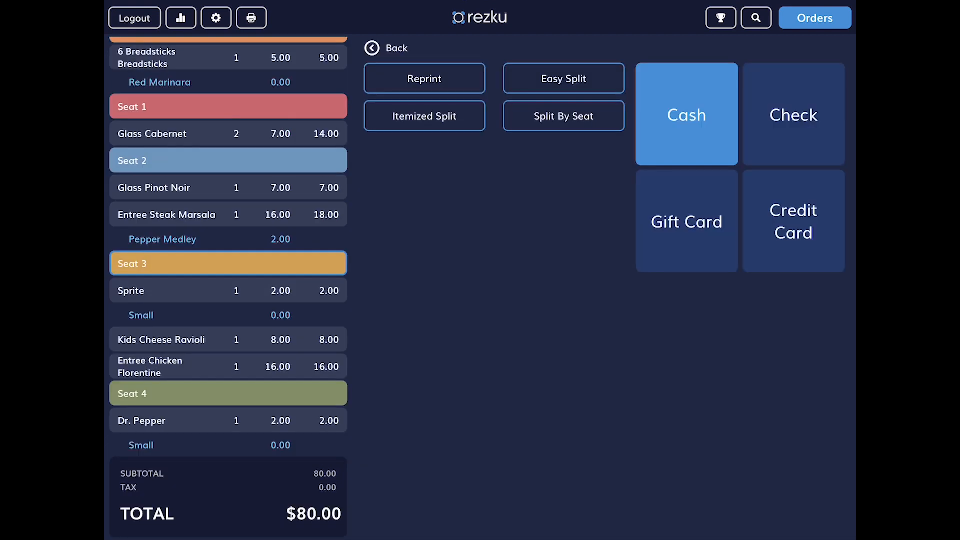
pyautogui.click(563, 116)
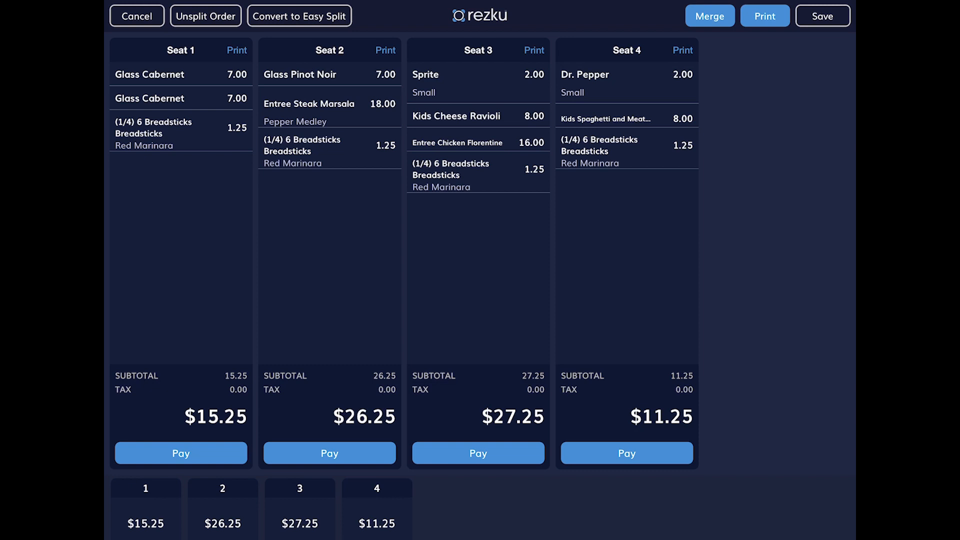
# Step: Merge the seat 3 and seat 4 checks into one $38.50 check
pyautogui.click(710, 15)
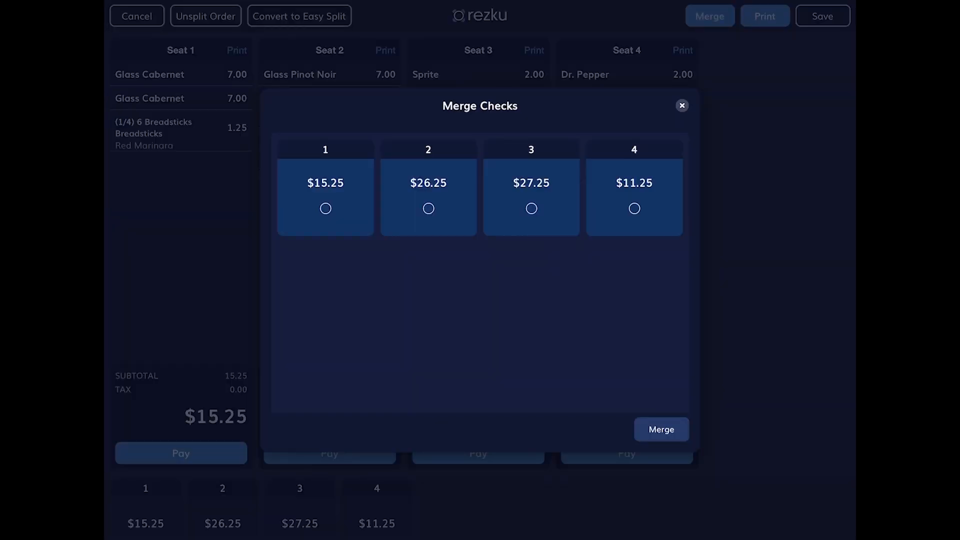
pyautogui.click(661, 429)
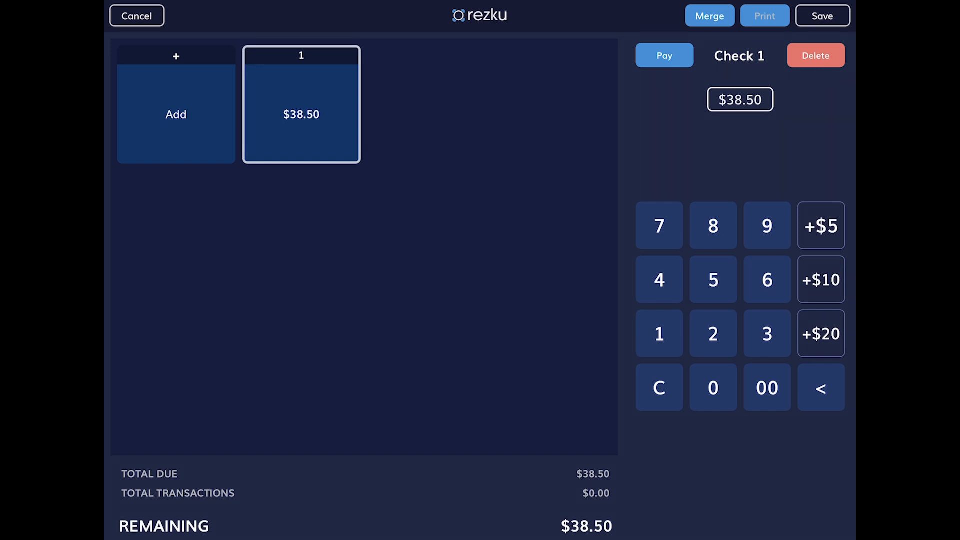
# Step: Cancel the merged split and return to the $80.00 order's checkout screen
pyautogui.click(665, 56)
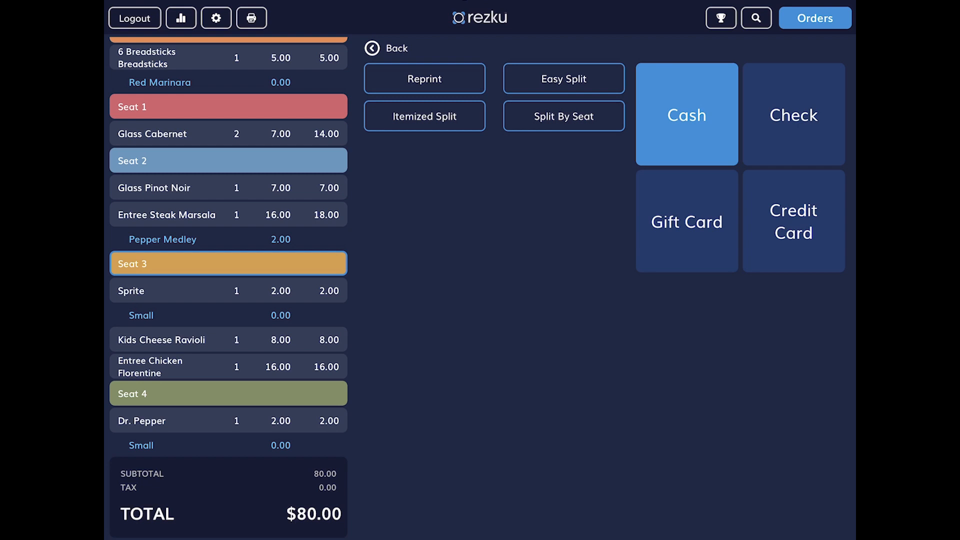
# Step: Split by seat, add and delete Ticket 5, and move Chicken Florentine to ticket 1 ($31.25)
pyautogui.click(564, 116)
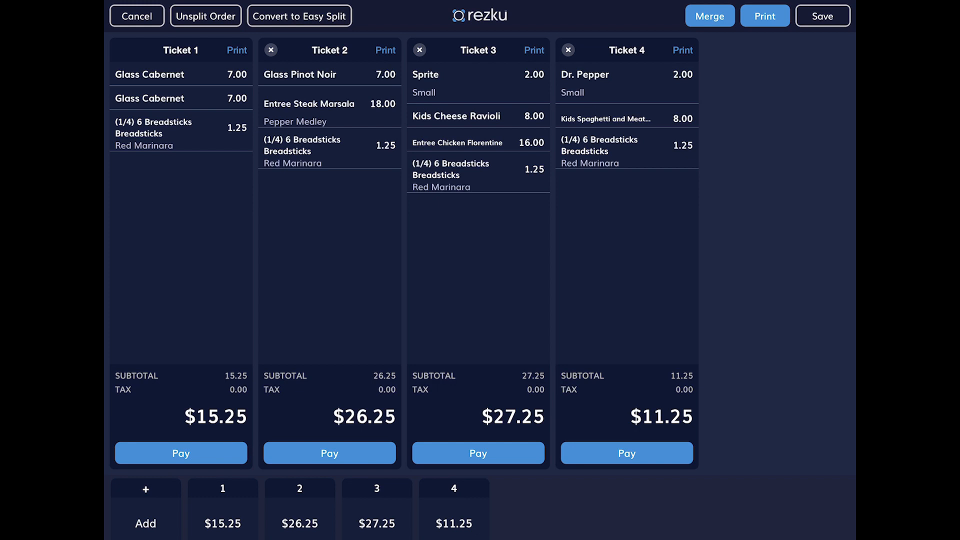
pyautogui.click(144, 505)
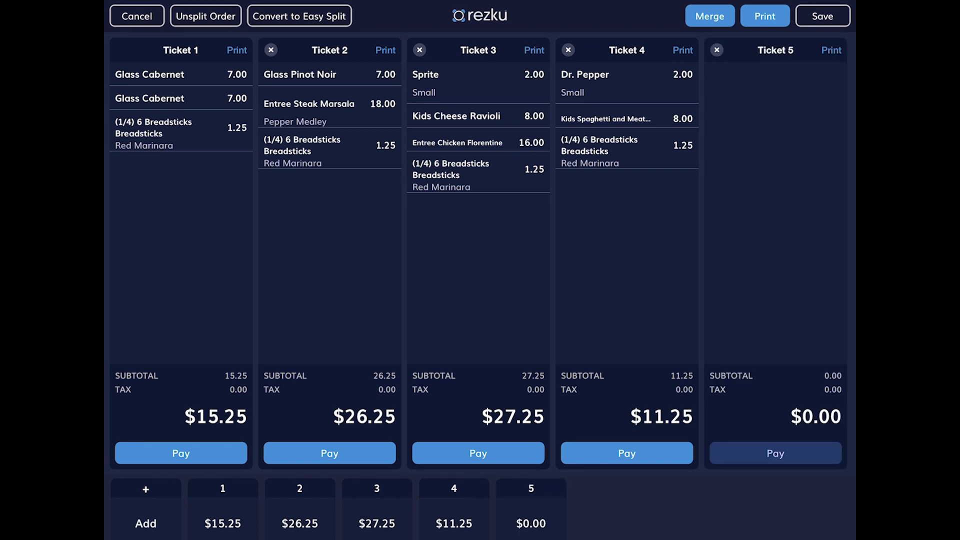
pyautogui.click(717, 50)
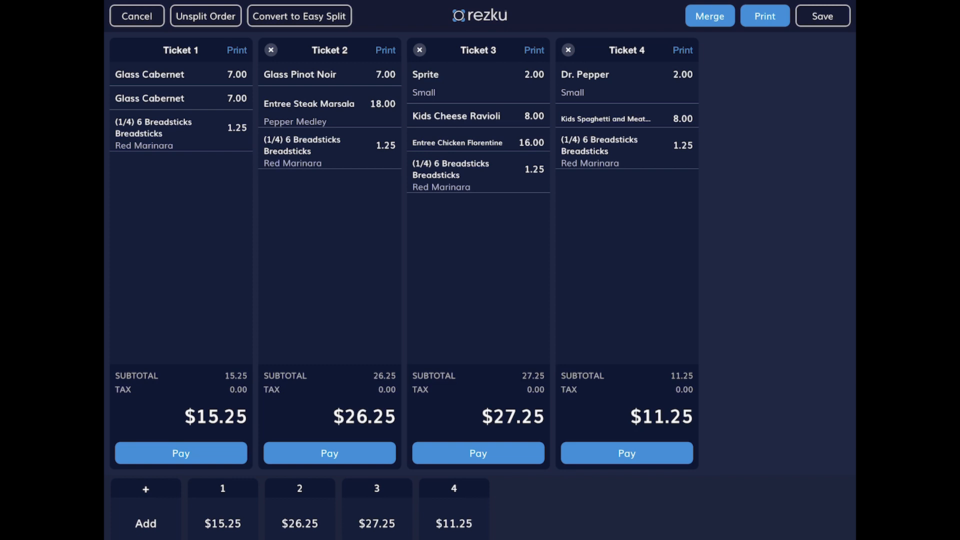
pyautogui.click(471, 143)
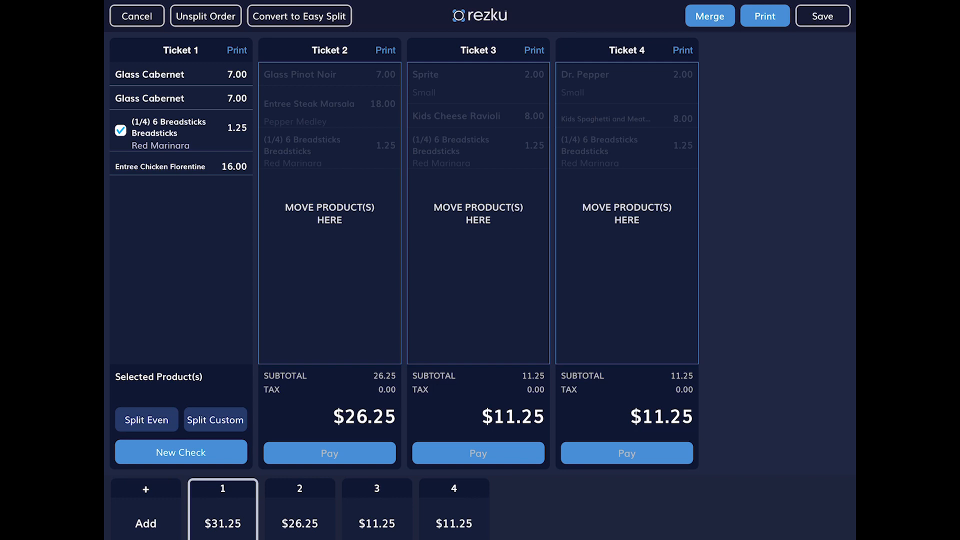
# Step: Split the breadsticks between tickets 1 and 2 and merge ticket 4 into ticket 3
pyautogui.click(215, 420)
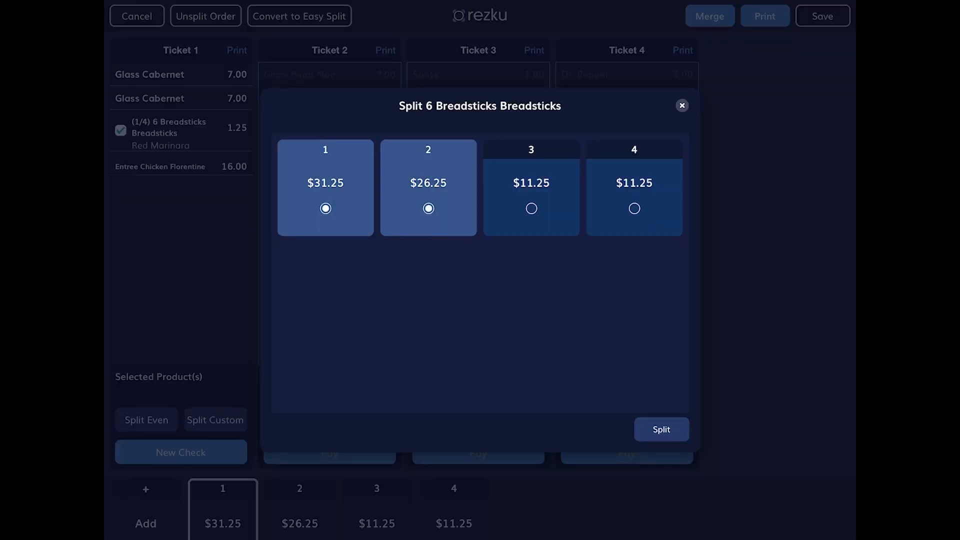
pyautogui.click(661, 429)
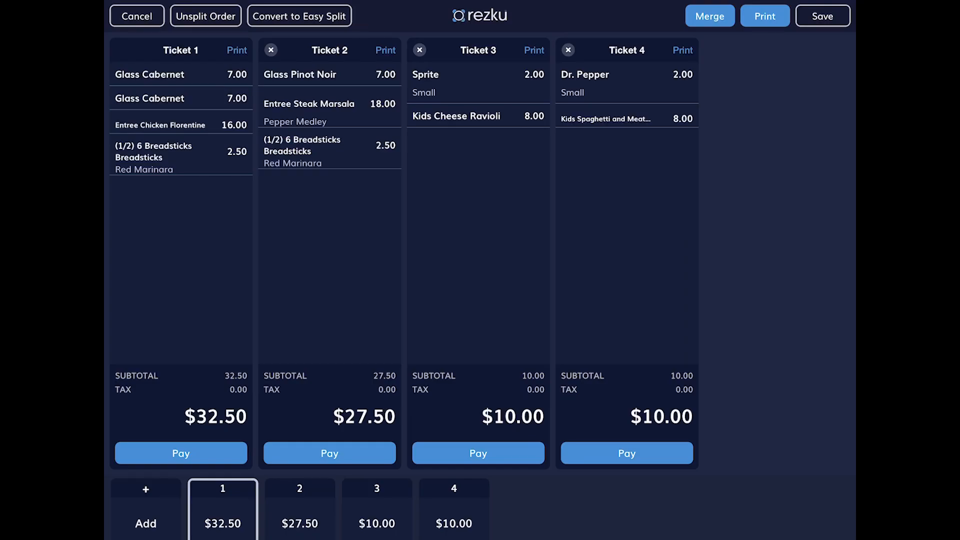
pyautogui.click(709, 16)
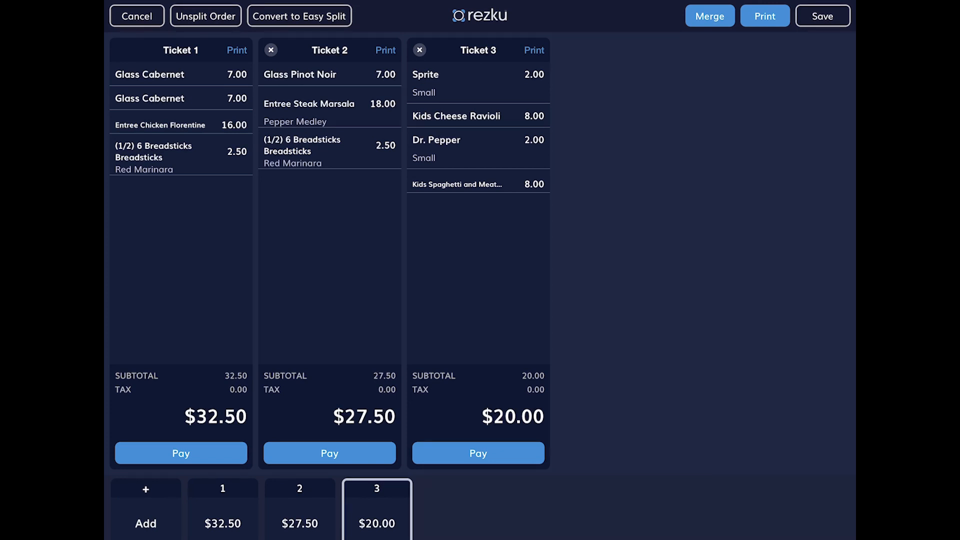
# Step: Split the bar order so Double Fireball becomes a new $16.00 order, leaving $40.00
pyautogui.click(478, 453)
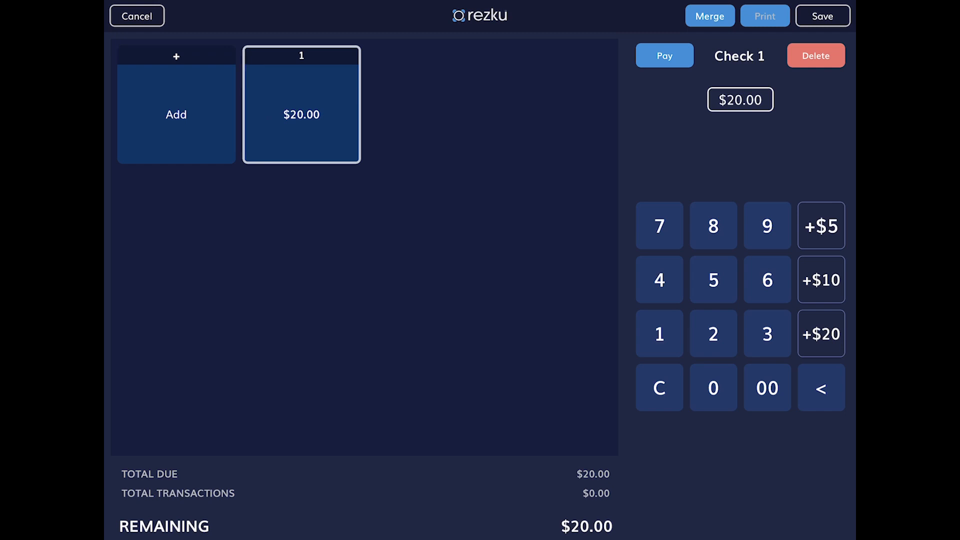
pyautogui.click(665, 55)
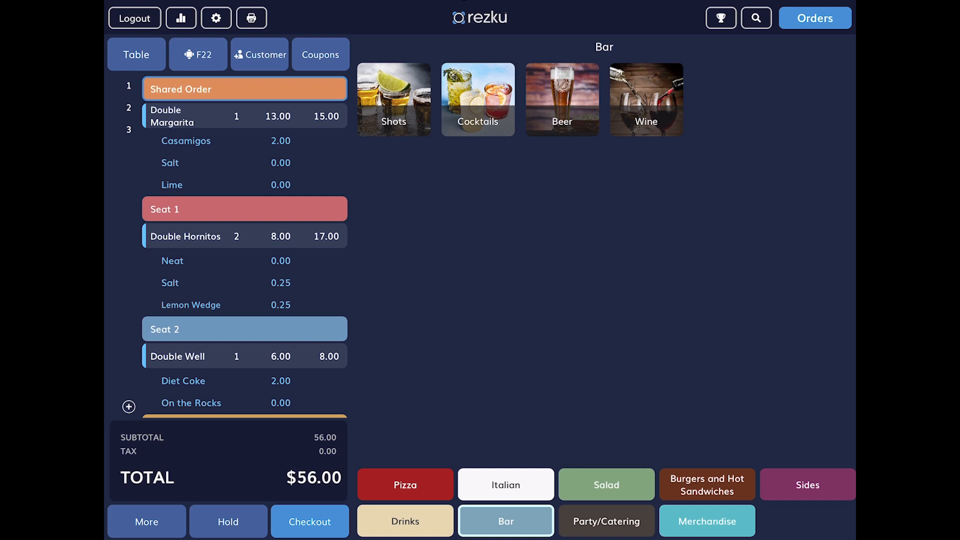
pyautogui.click(146, 521)
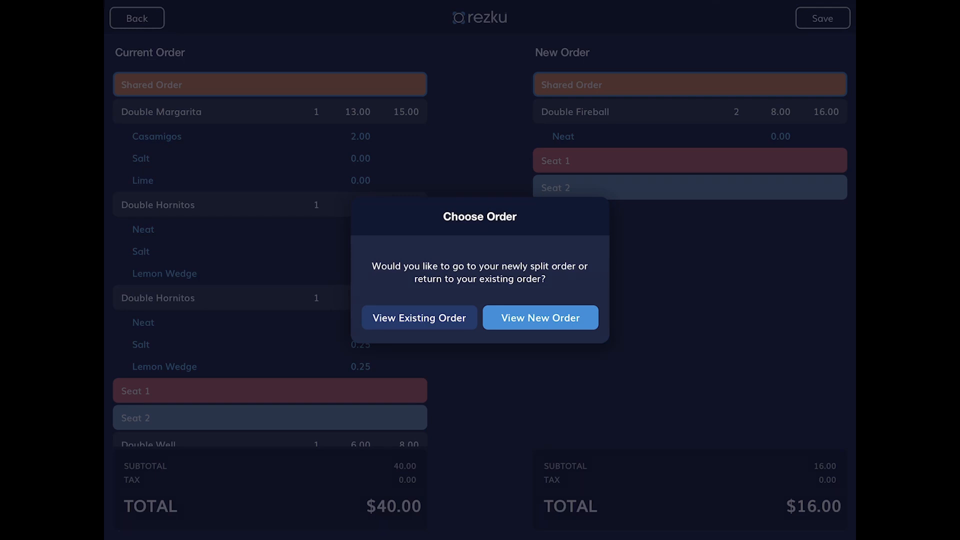
# Step: Return to the existing order after splitting the two Double Fireballs into a $16 order
pyautogui.click(419, 318)
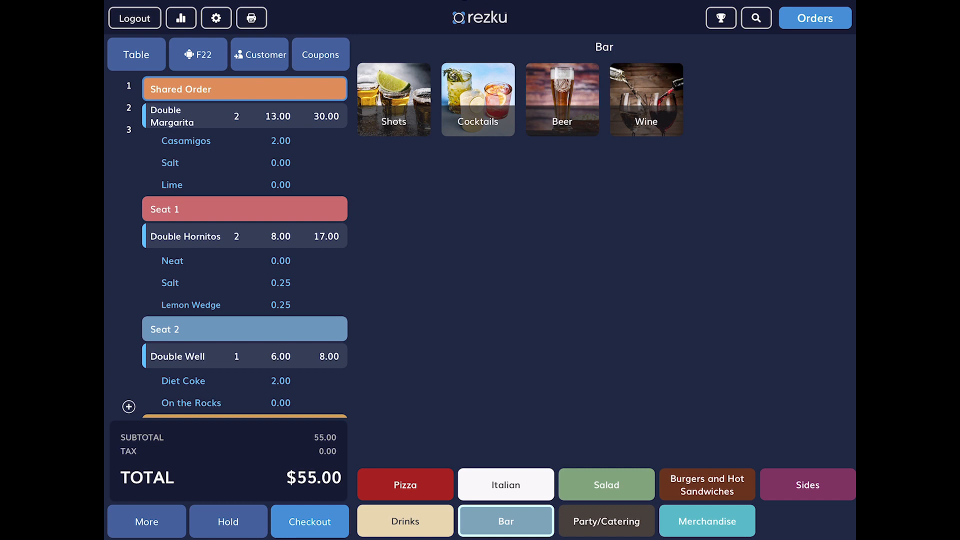
# Step: Merge the $16 Fireball order back into bar order F22, making it $71.00
pyautogui.click(145, 522)
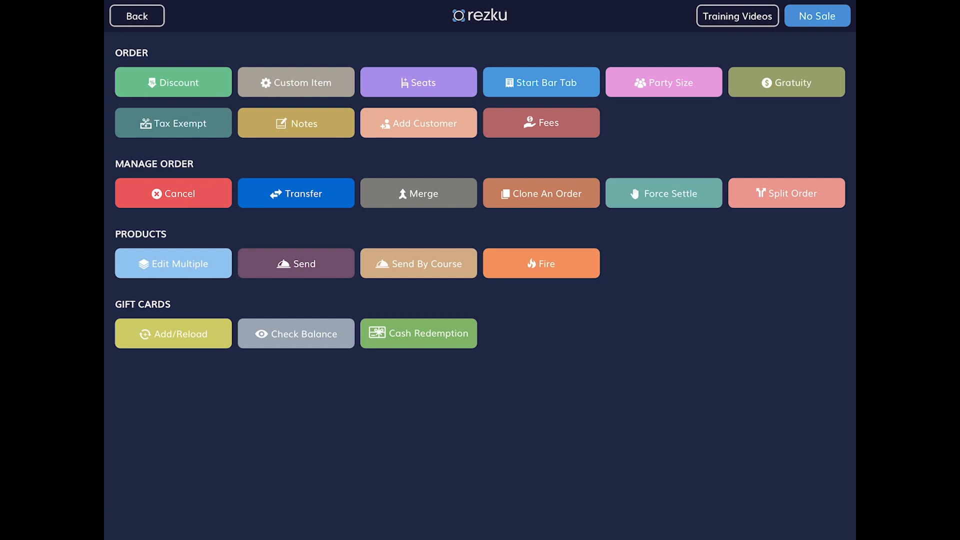
pyautogui.click(419, 193)
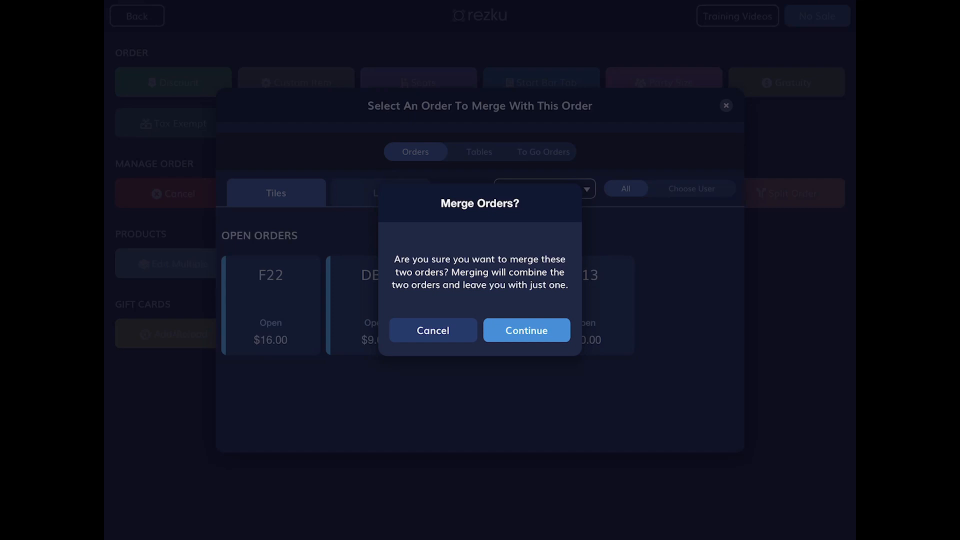
pyautogui.click(527, 331)
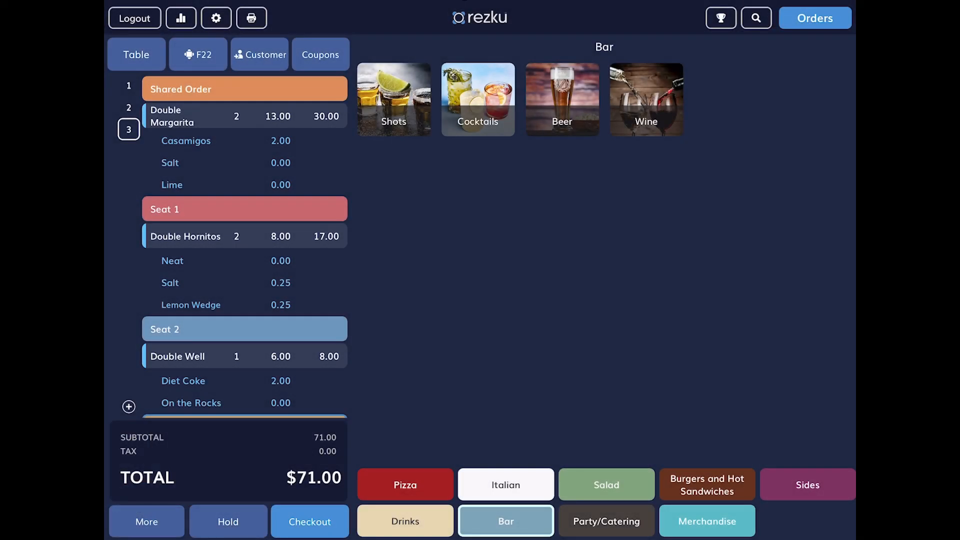
# Step: Transfer both Double Margaritas from F22 to order DB3, leaving F22 at $41.00
pyautogui.click(146, 522)
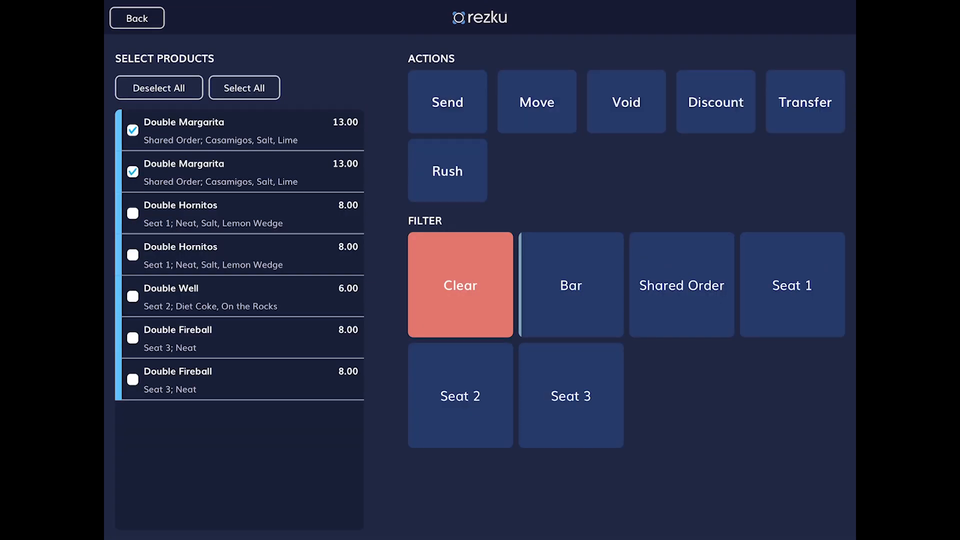
pyautogui.click(805, 102)
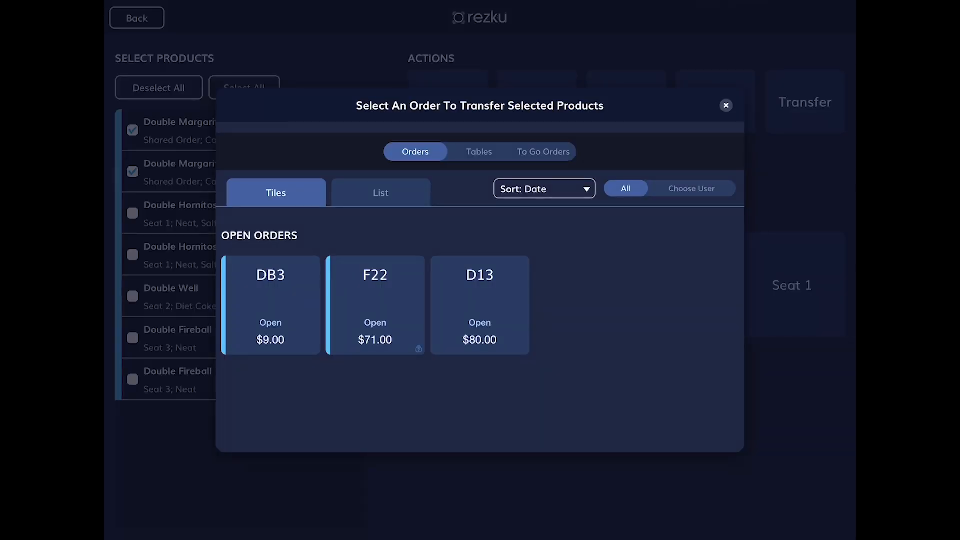
pyautogui.click(270, 304)
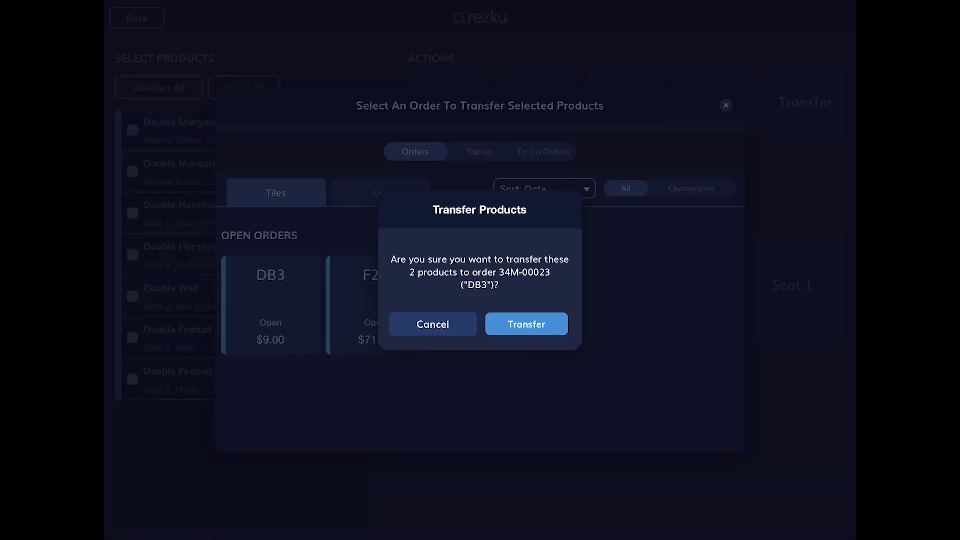
pyautogui.click(527, 324)
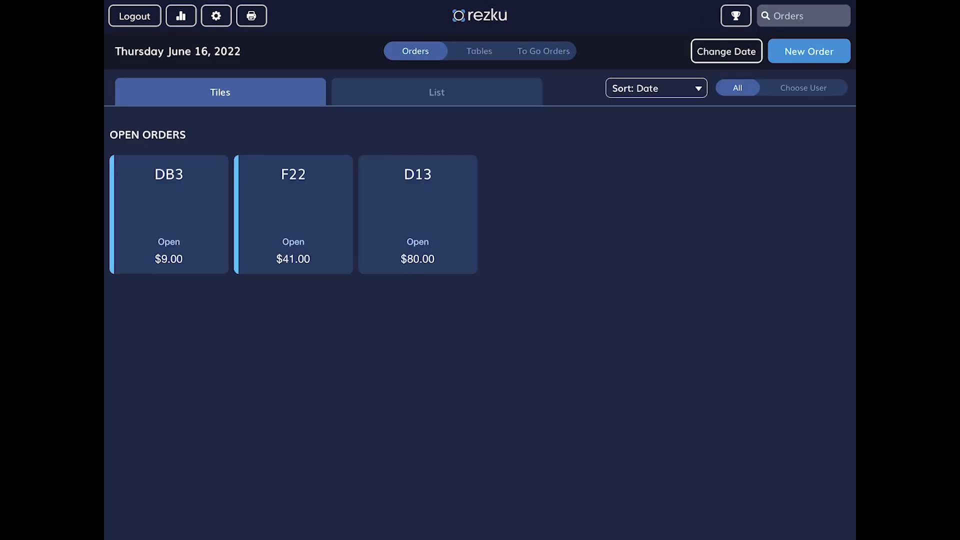
# Step: Enter tips for all four checks of order D13, settling its $80.00 total
pyautogui.click(168, 214)
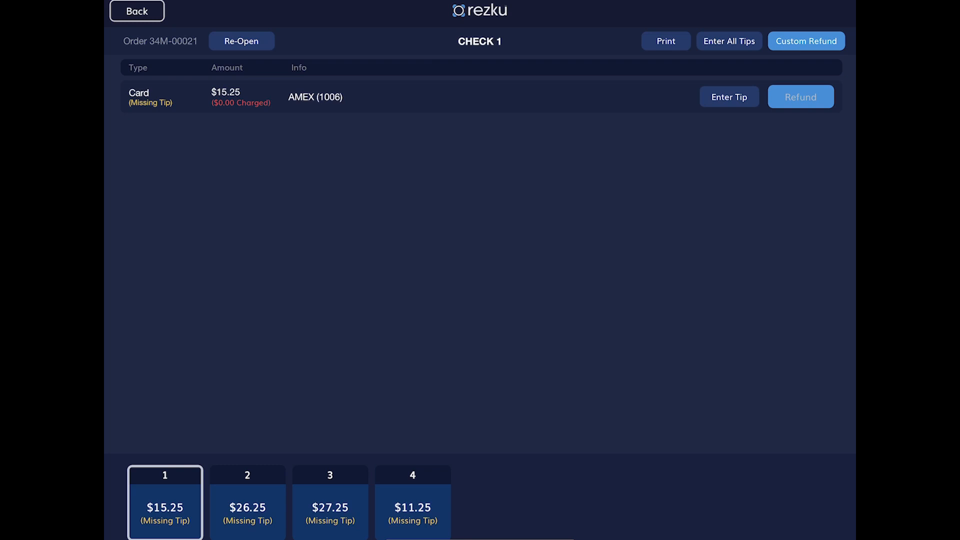
pyautogui.click(729, 97)
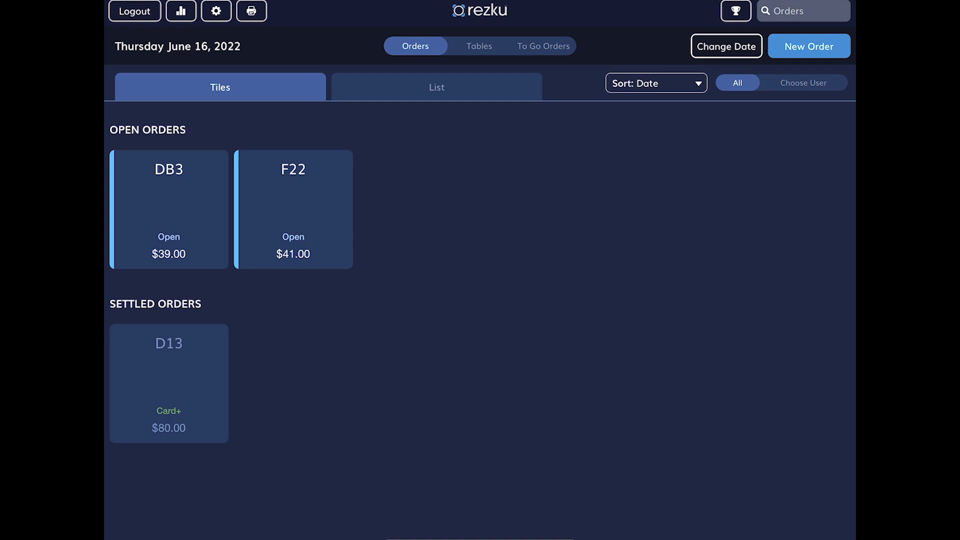
# Step: Change check 1's tip on D13 from $5.00 to $2.00 and start its card refund
pyautogui.click(169, 385)
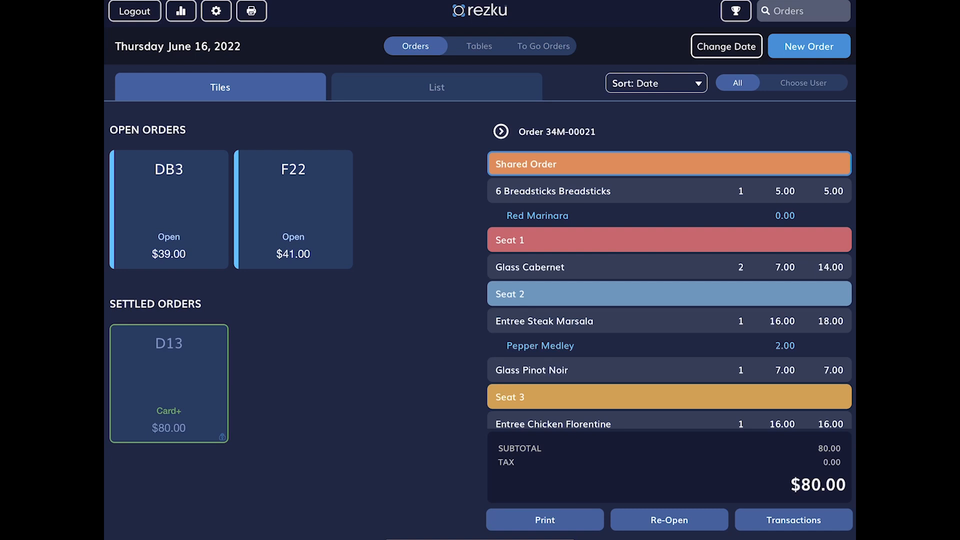
pyautogui.click(793, 534)
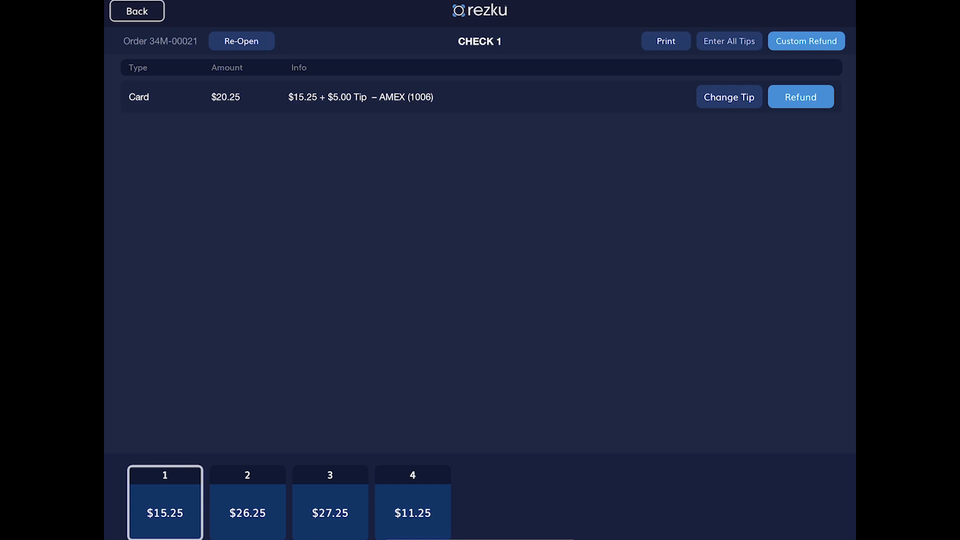
pyautogui.click(729, 96)
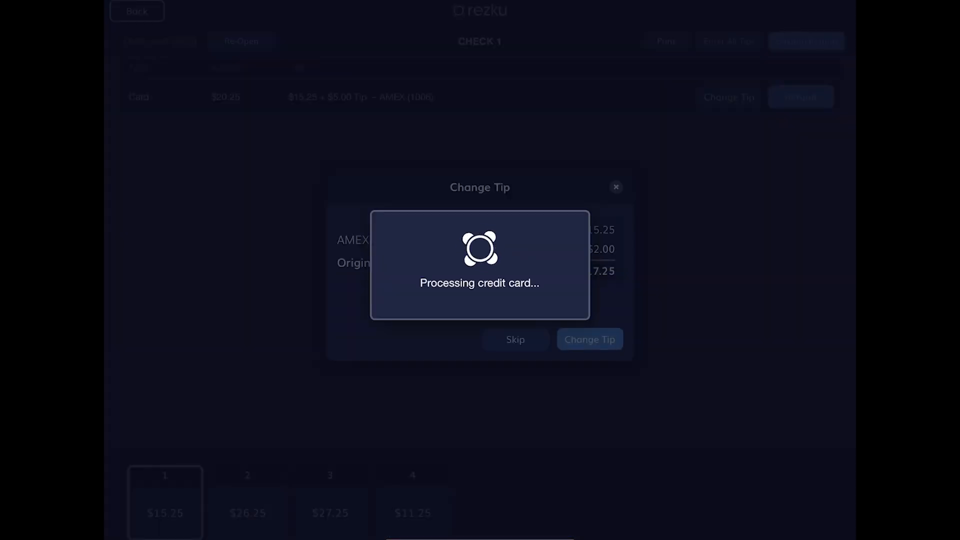
pyautogui.click(590, 339)
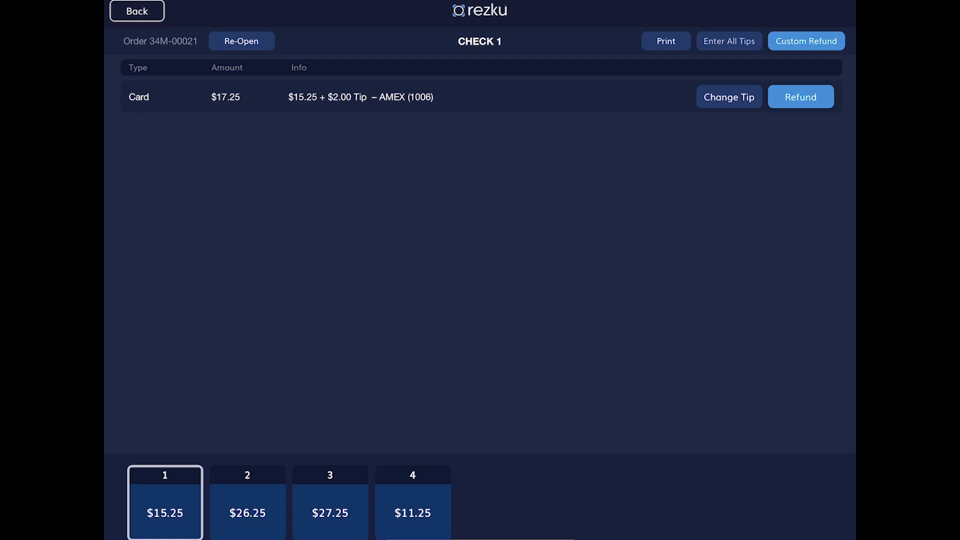
pyautogui.click(801, 96)
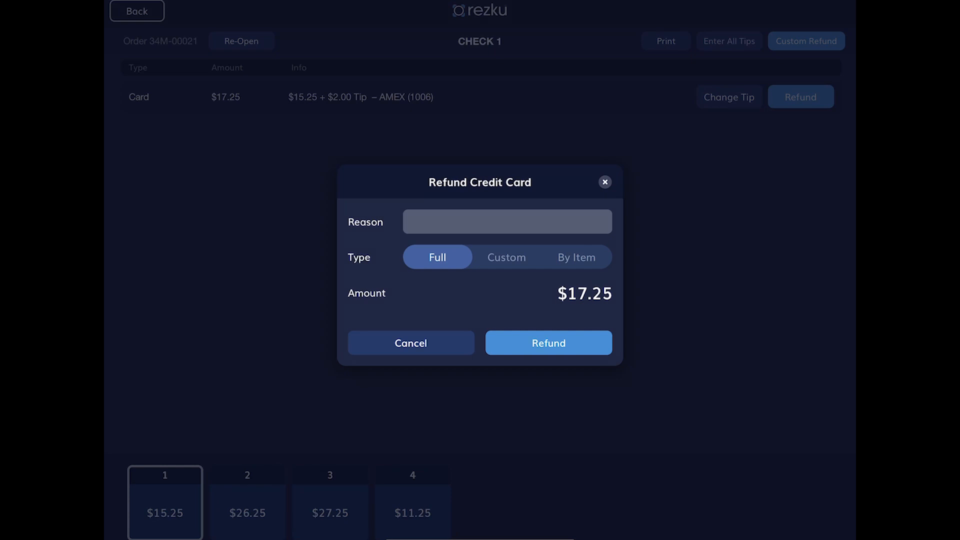
# Step: Refund a custom $6.00 of check 1's card payment with reason Mistake
pyautogui.click(576, 257)
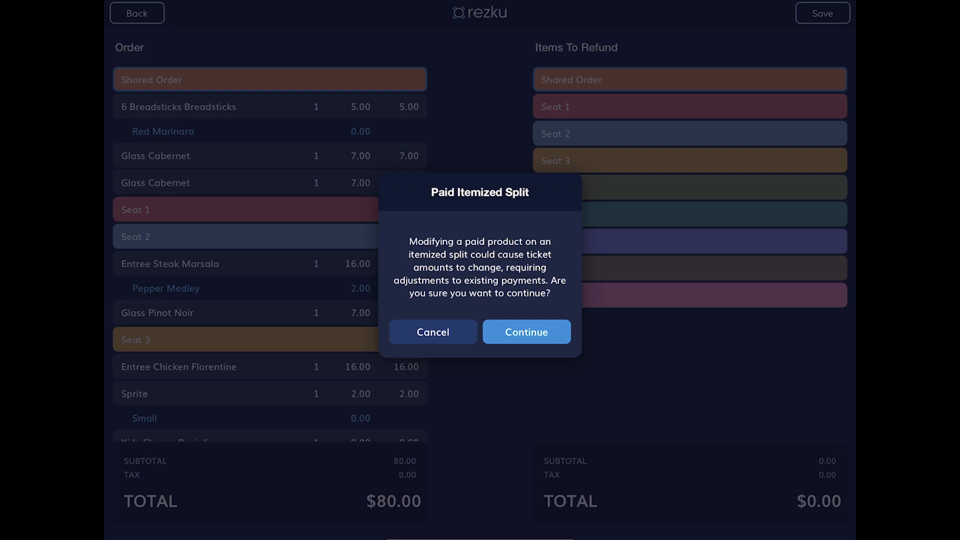
pyautogui.click(526, 331)
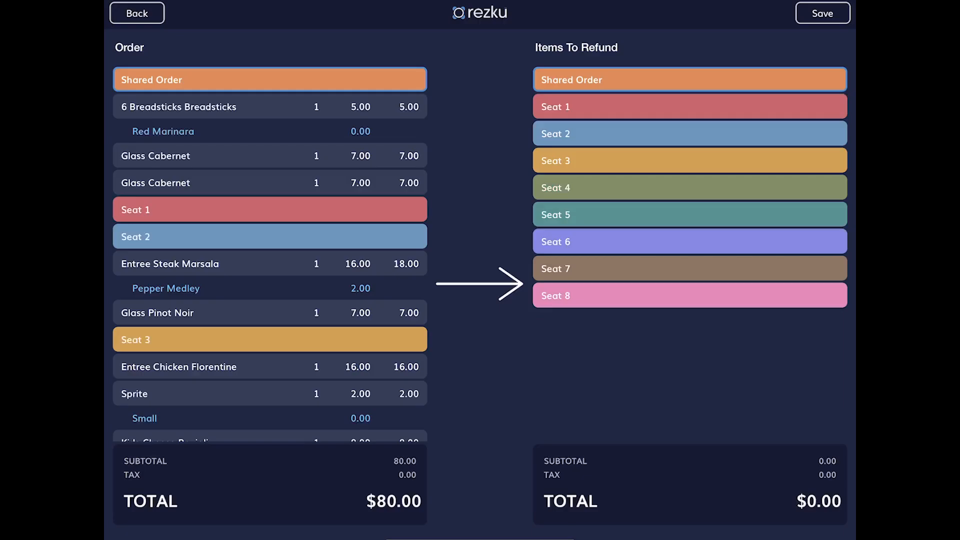
pyautogui.click(179, 106)
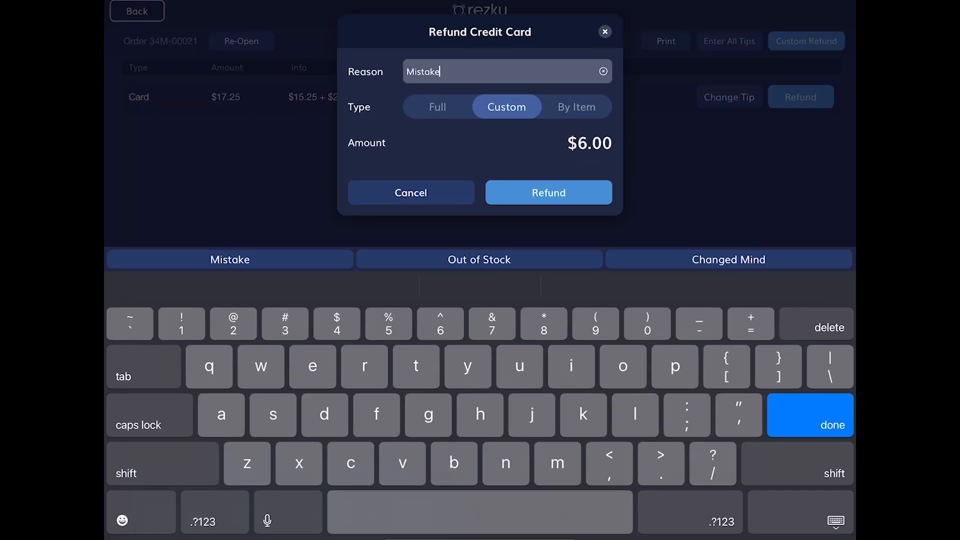
pyautogui.click(549, 192)
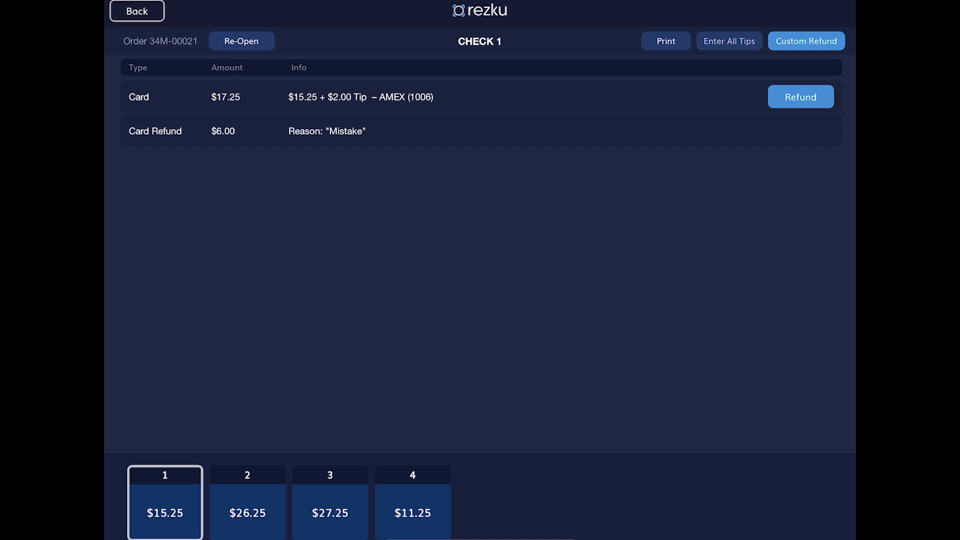
# Step: Try re-opening D13, dismiss the refund error, then void DB3 check 1's $19.50 payment
pyautogui.click(137, 11)
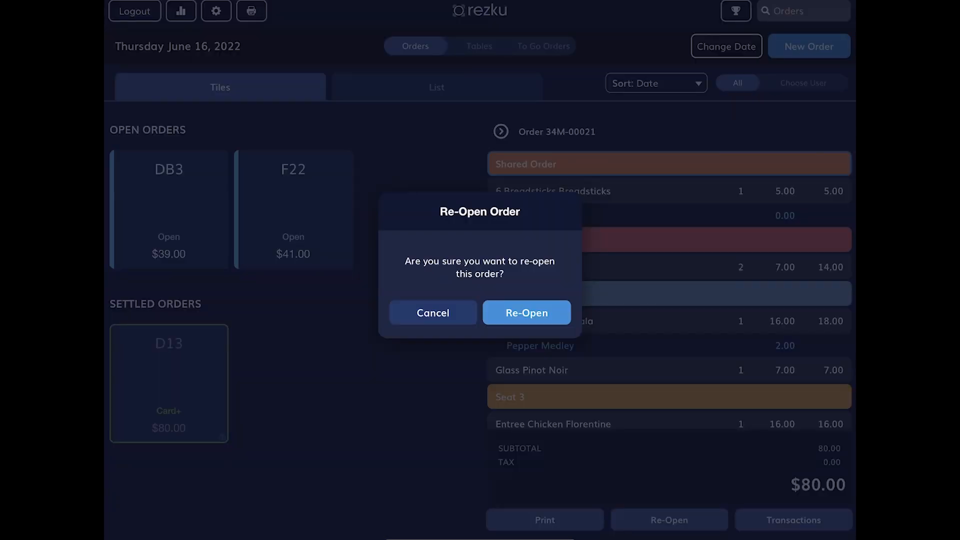
pyautogui.click(526, 313)
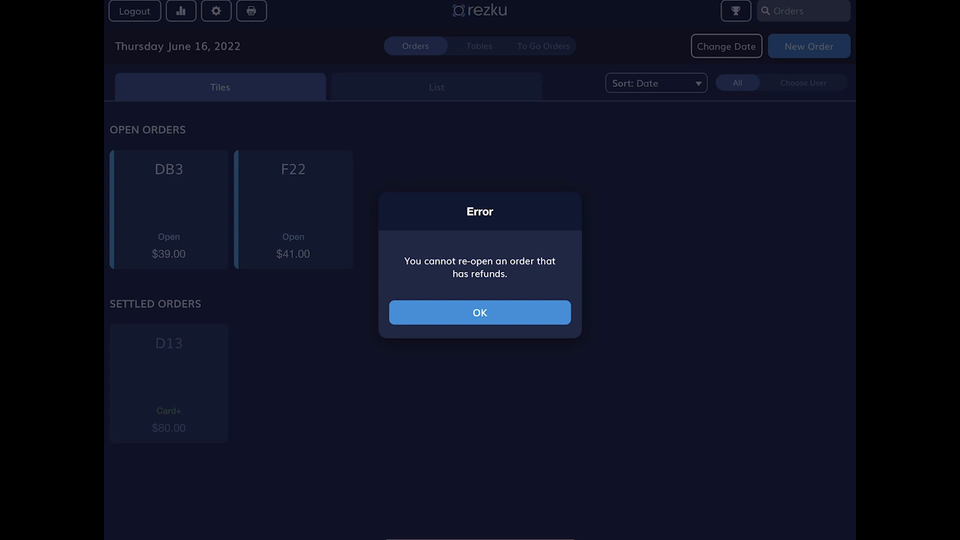
pyautogui.click(480, 312)
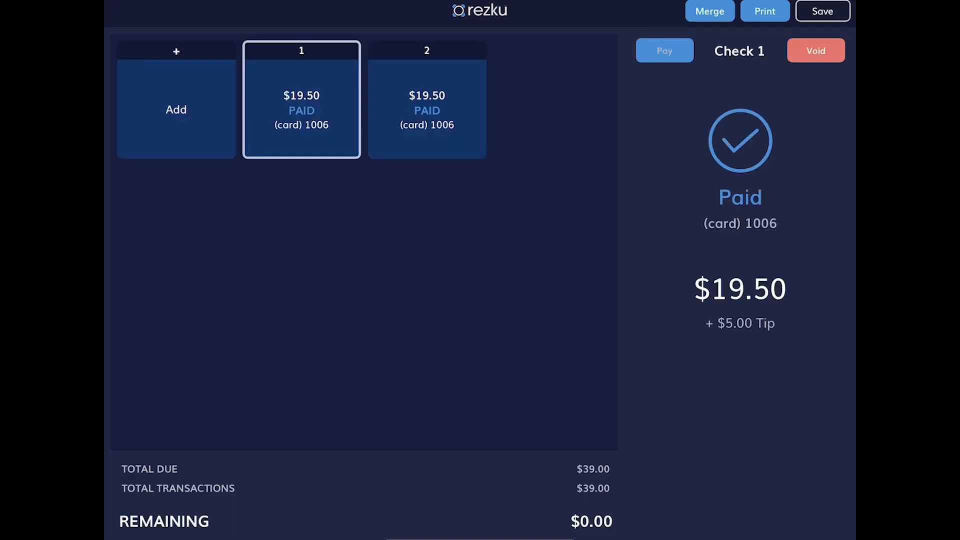
pyautogui.click(816, 50)
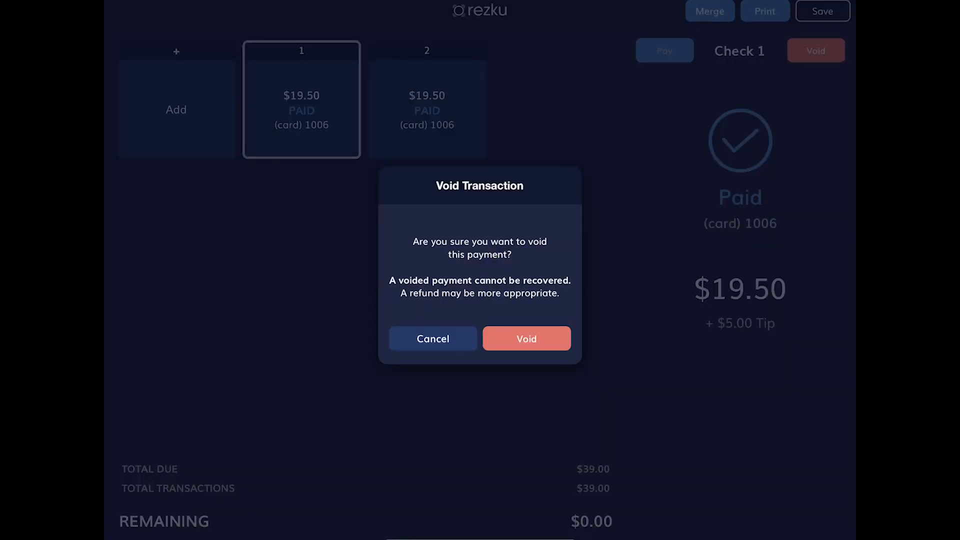